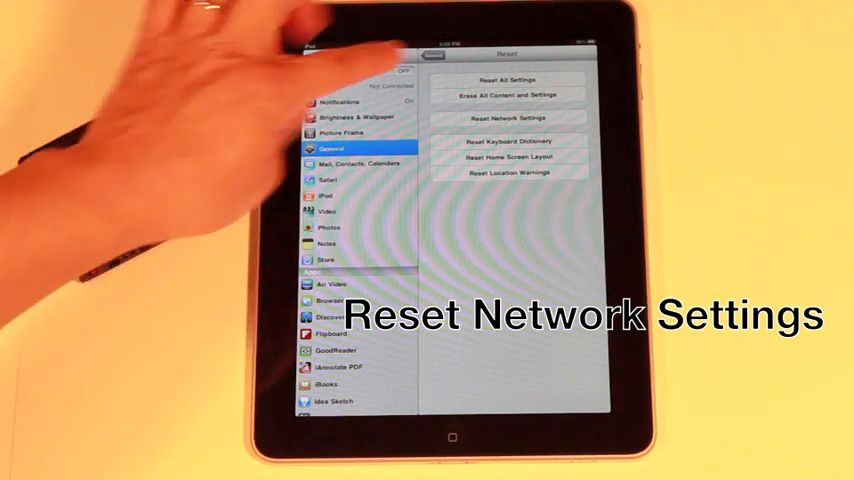
- Choose Reset Network Settings and confirm, erasing Wi‑Fi and network settings and triggering a restart
click(508, 118)
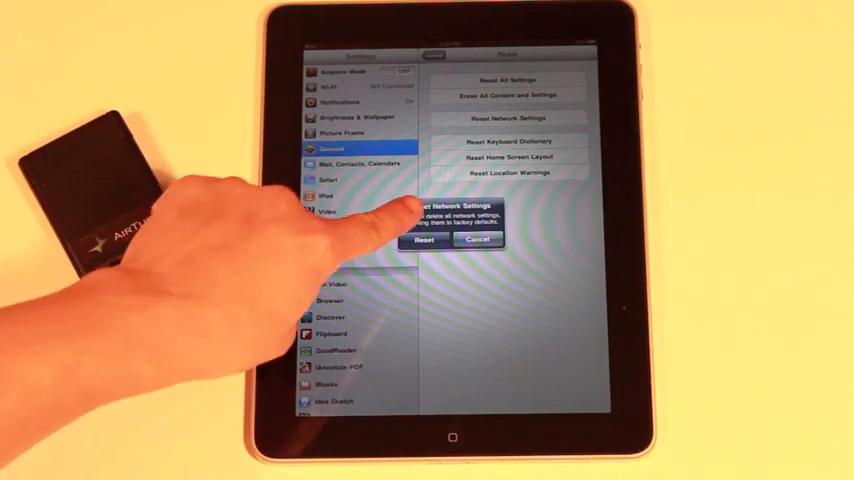
click(424, 240)
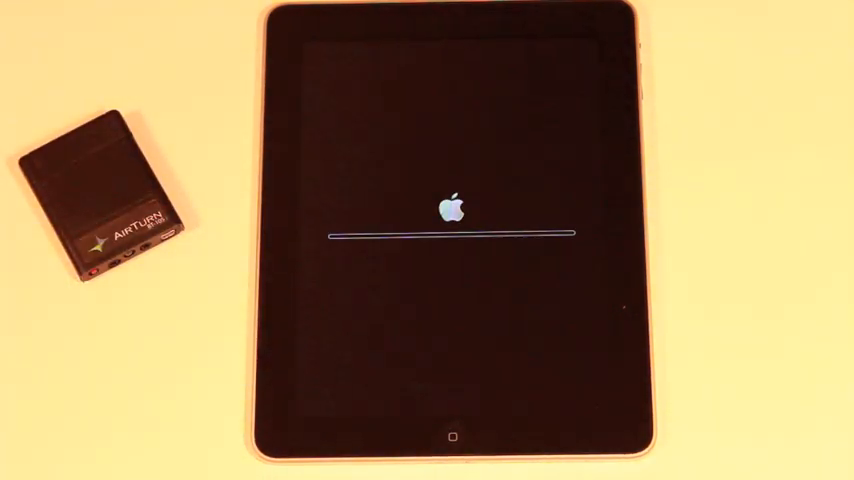